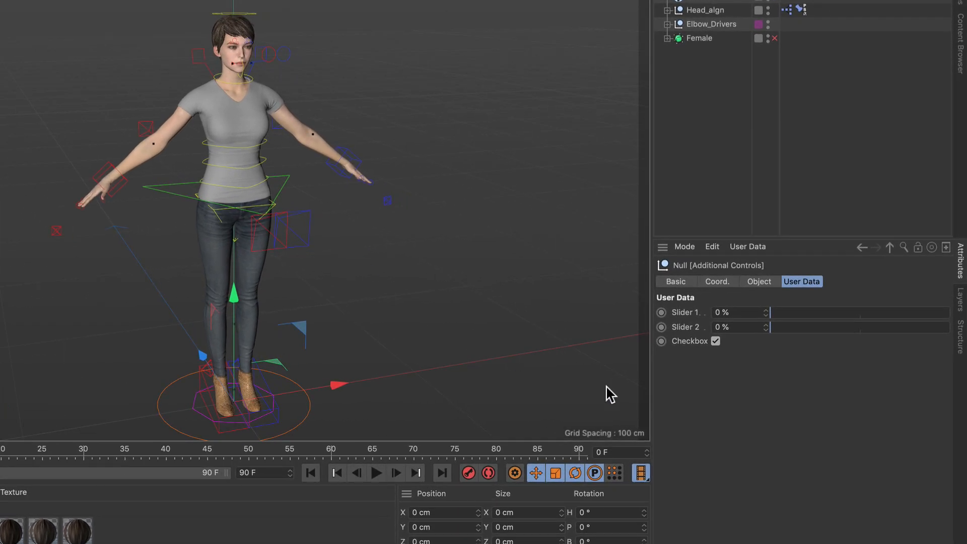
mouse_move(727, 398)
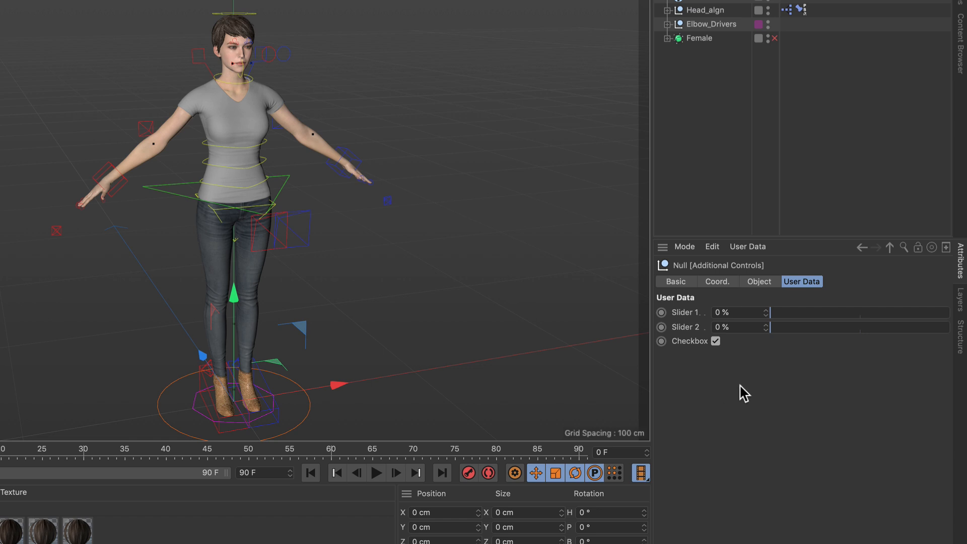
- Show the User Data options for the Additional Controls null in the Attributes Manager
click(747, 247)
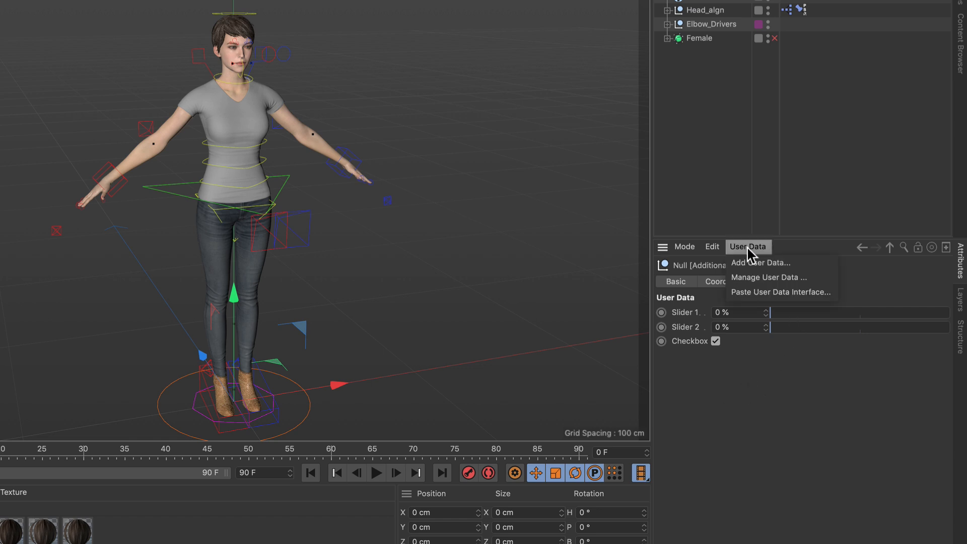
- In Manage User Data, view the Checkbox entry's Boolean properties with default checked
click(767, 277)
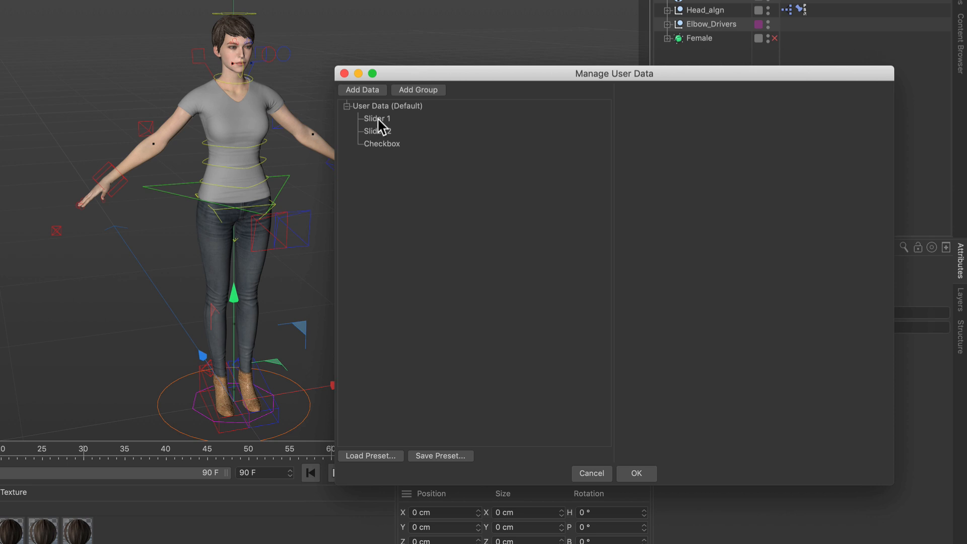
click(381, 143)
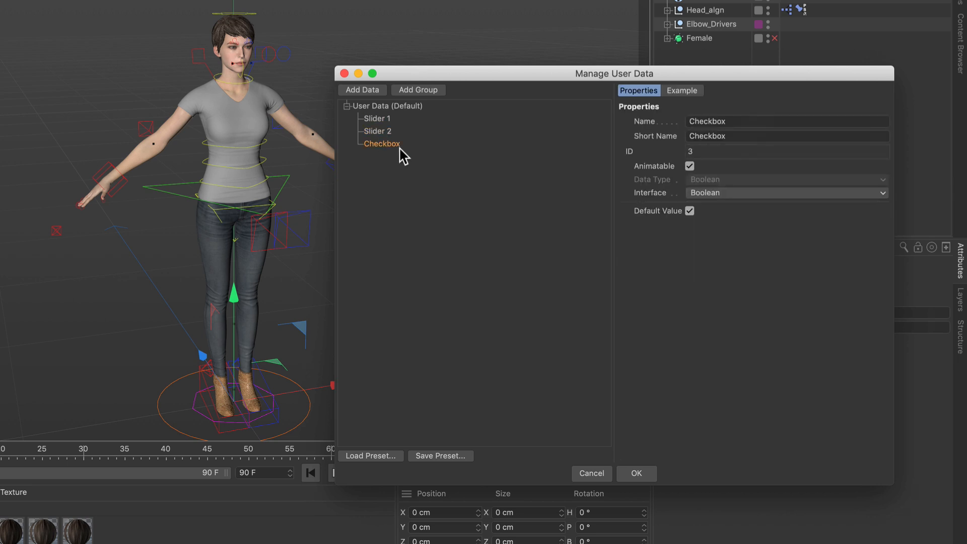
mouse_move(382, 162)
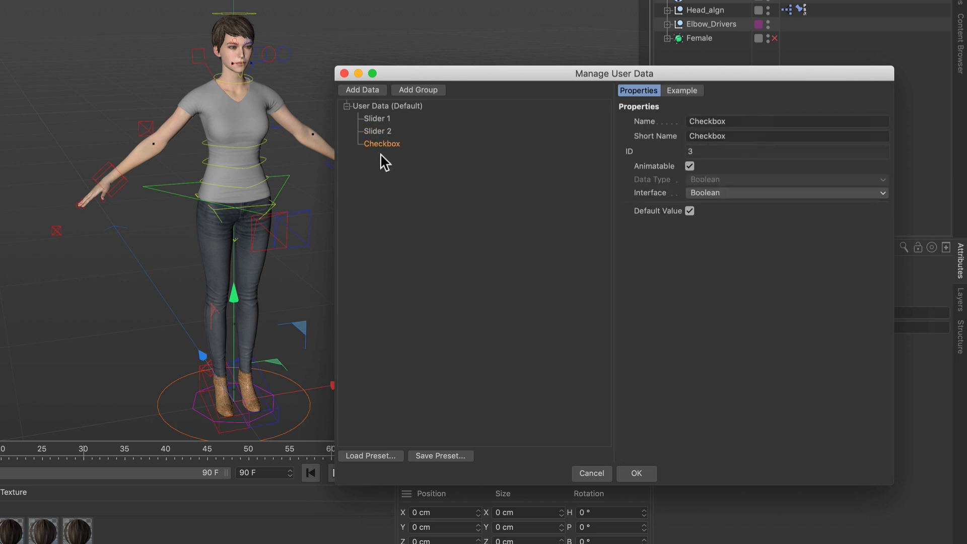
mouse_move(362, 95)
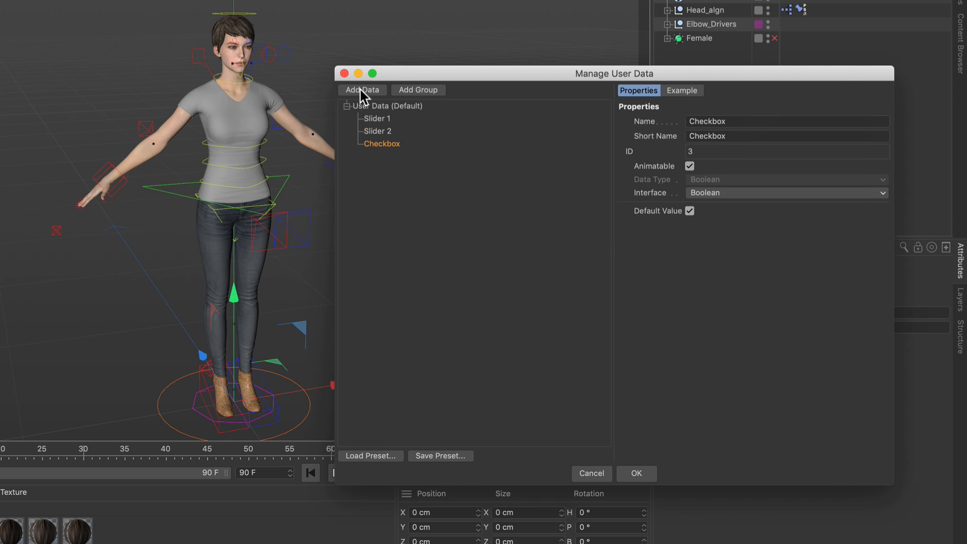
- Add a user data entry named MySlider with a Float Slider interface in percent
click(362, 89)
text(M)
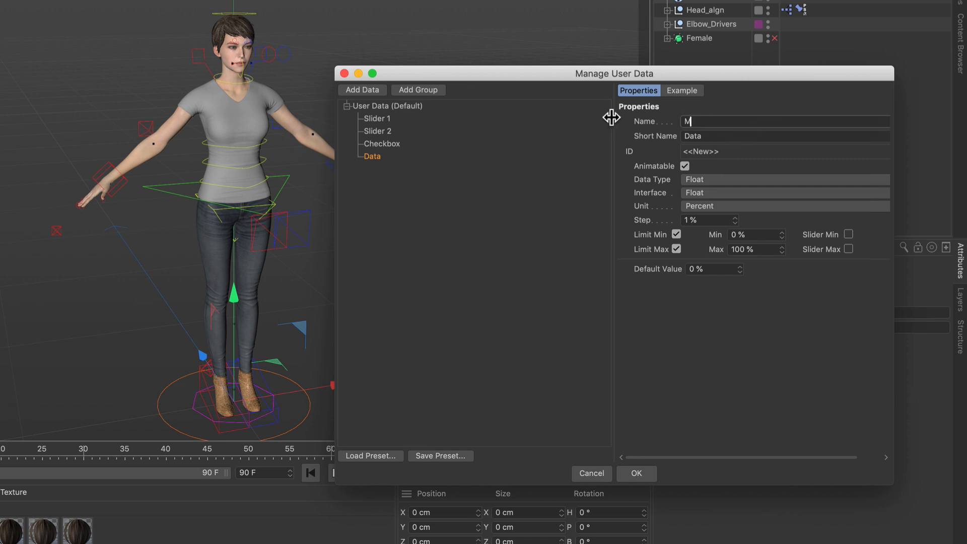
text(ySlider)
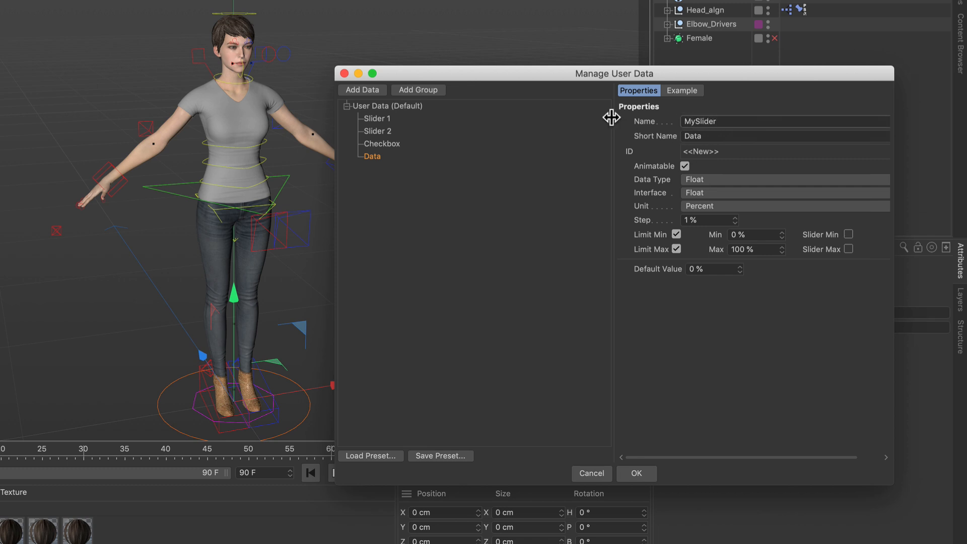
mouse_move(669, 173)
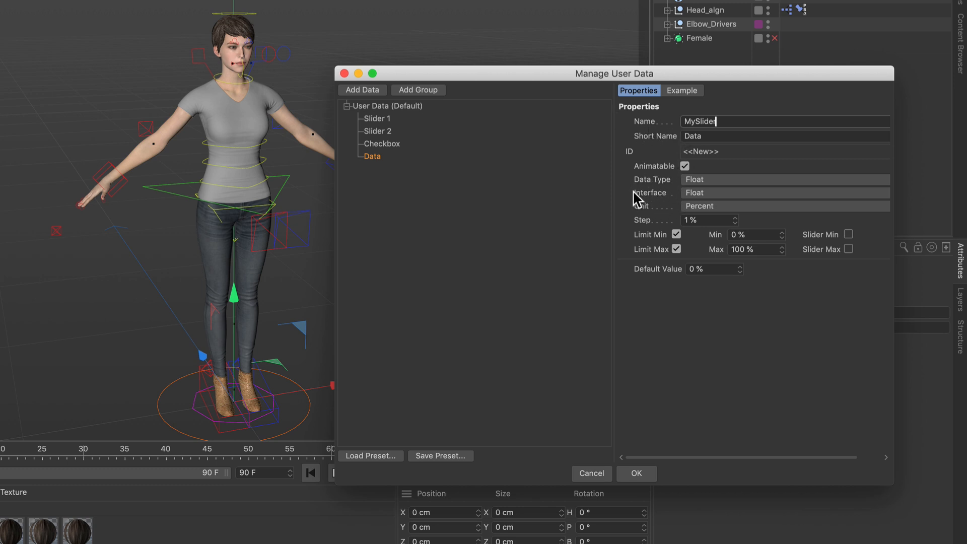
click(785, 206)
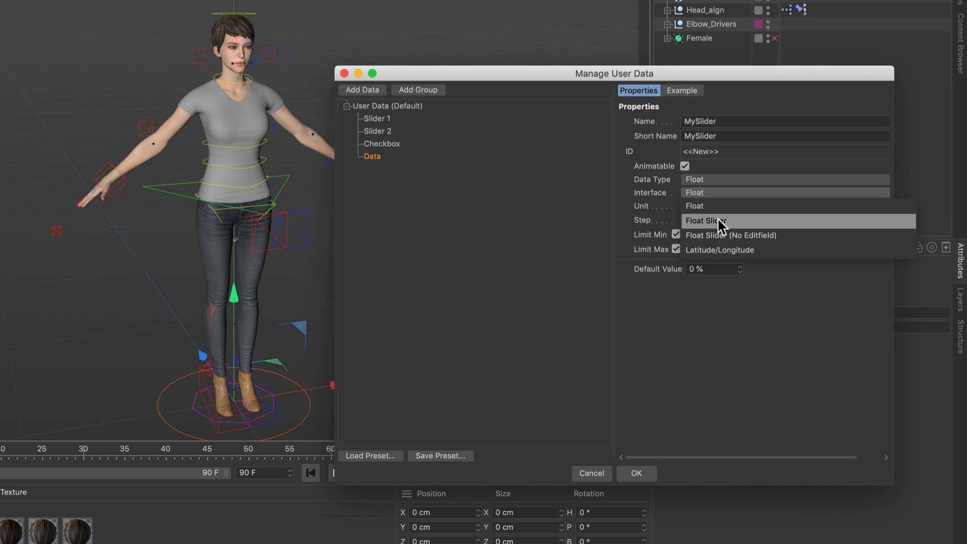
click(706, 221)
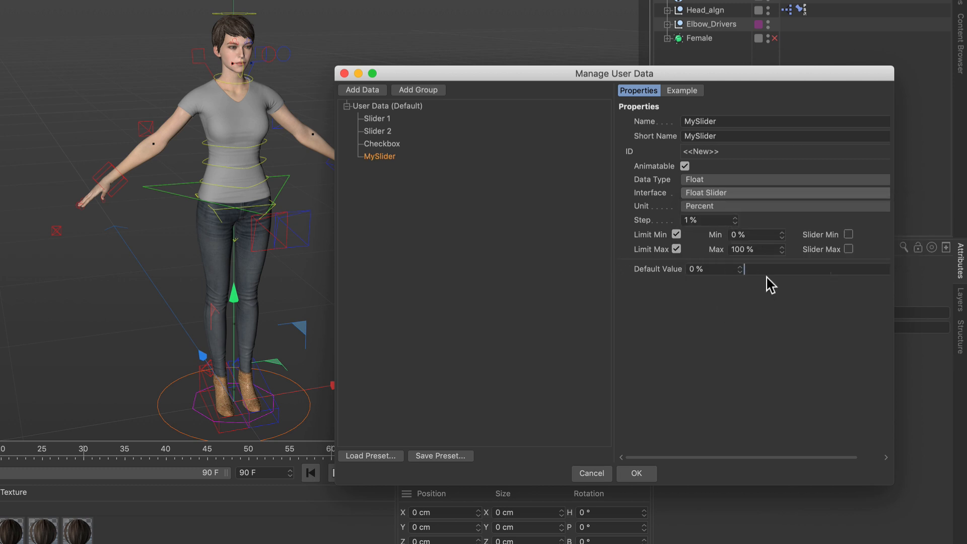
mouse_move(745, 290)
text(-100)
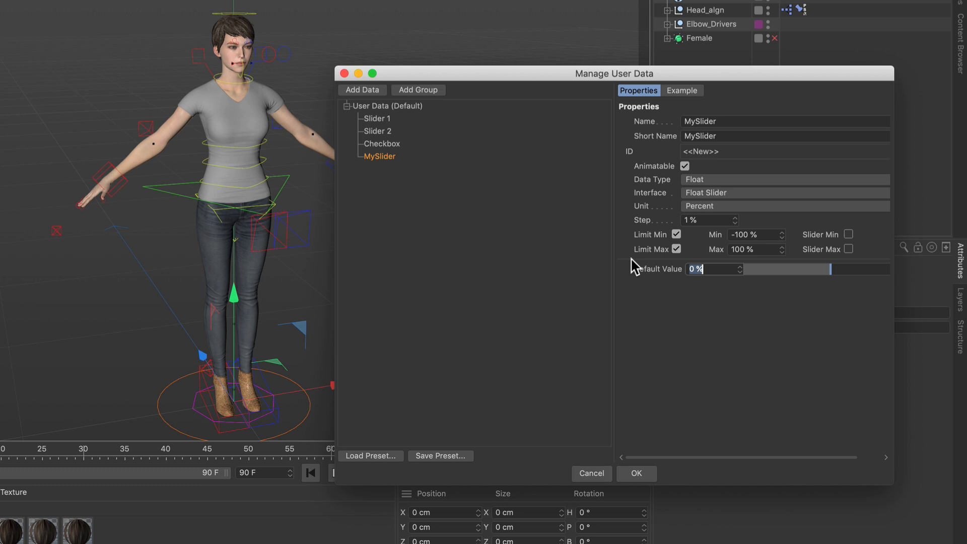
mouse_move(670, 268)
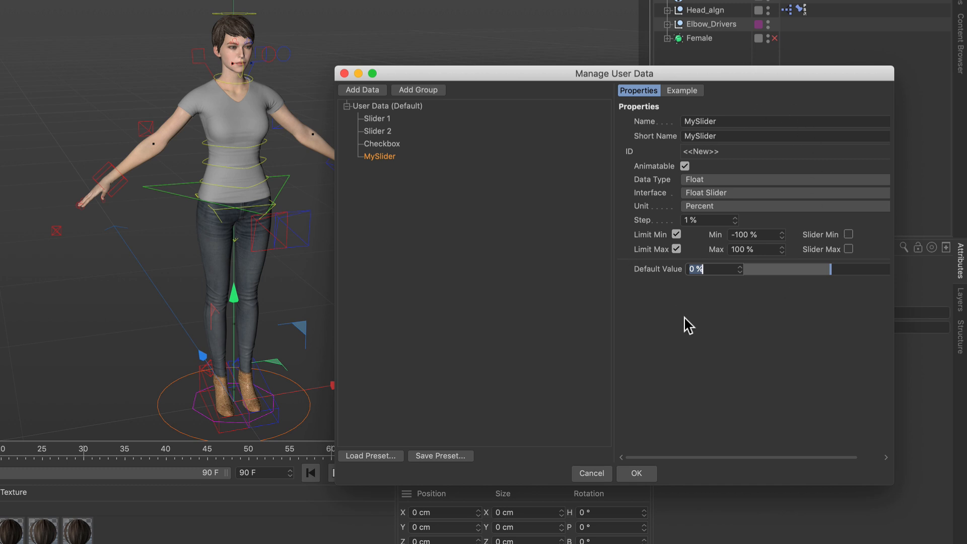
mouse_move(668, 312)
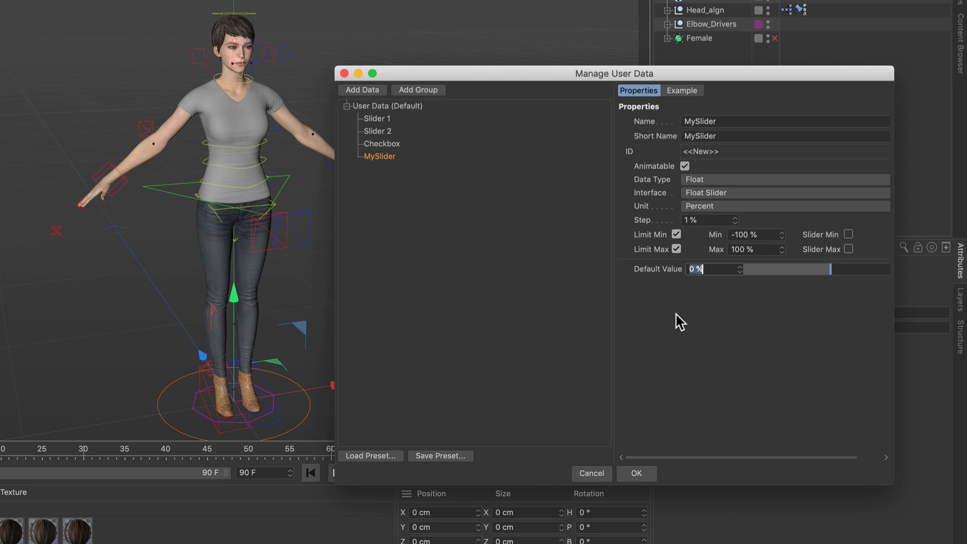
- Save the MySlider setup as a user data preset named PercentageSlider_-100_100
click(440, 456)
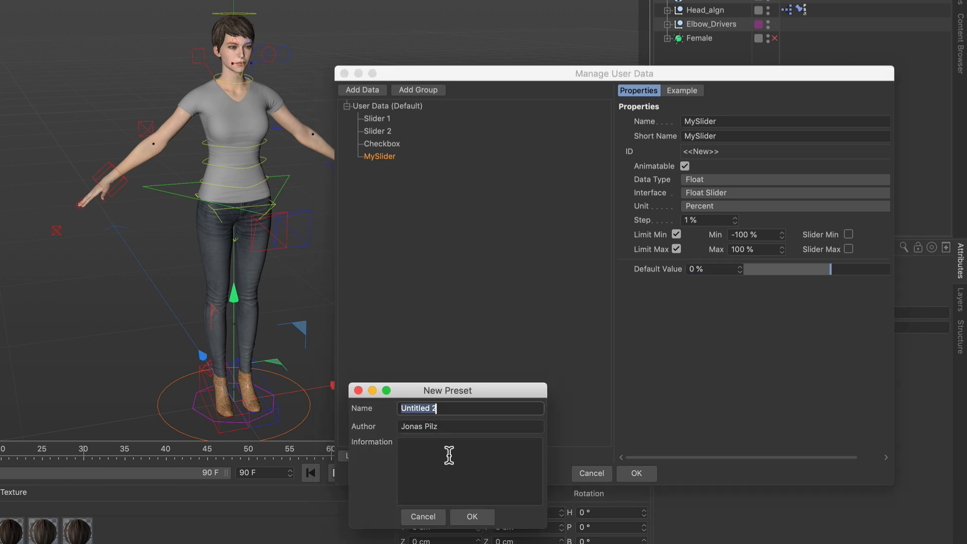
text(PercentageSlider_-100_100)
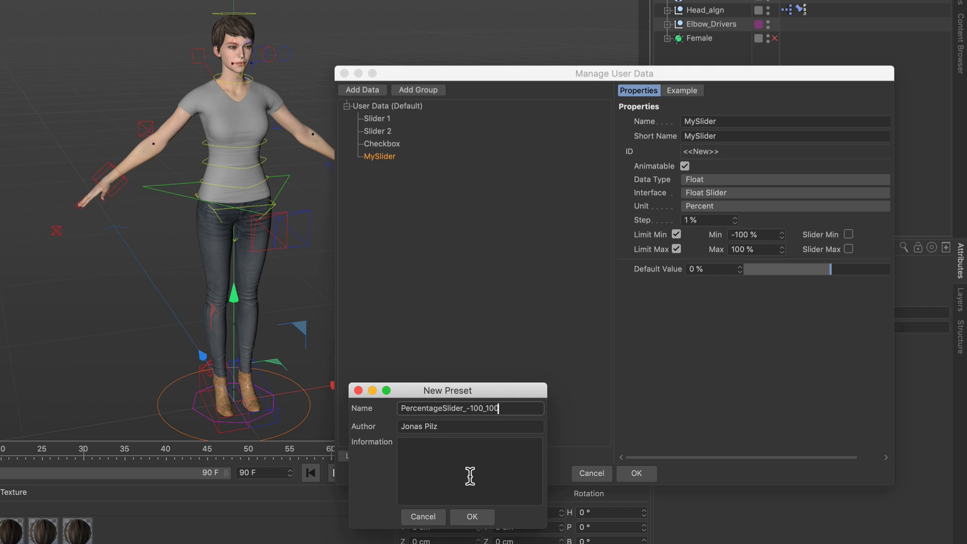
click(471, 516)
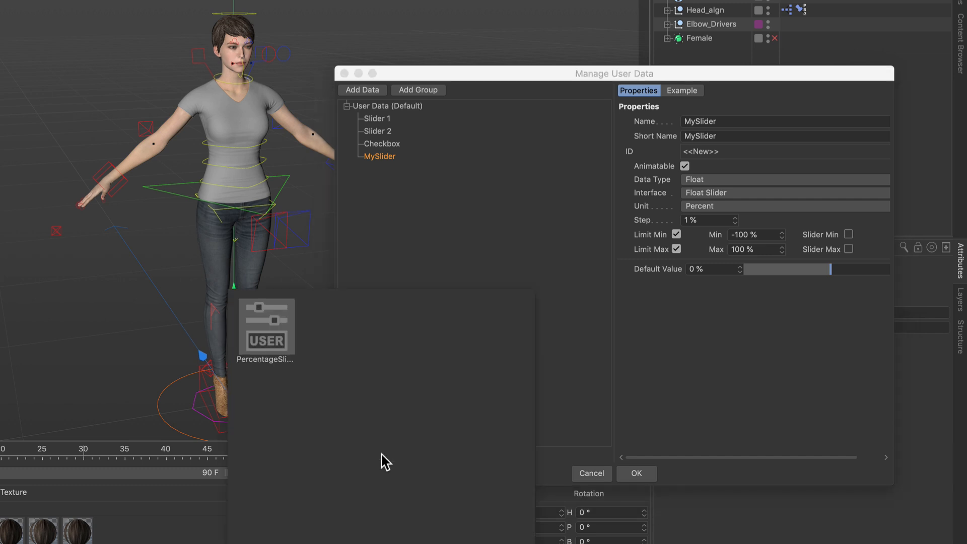
mouse_move(266, 341)
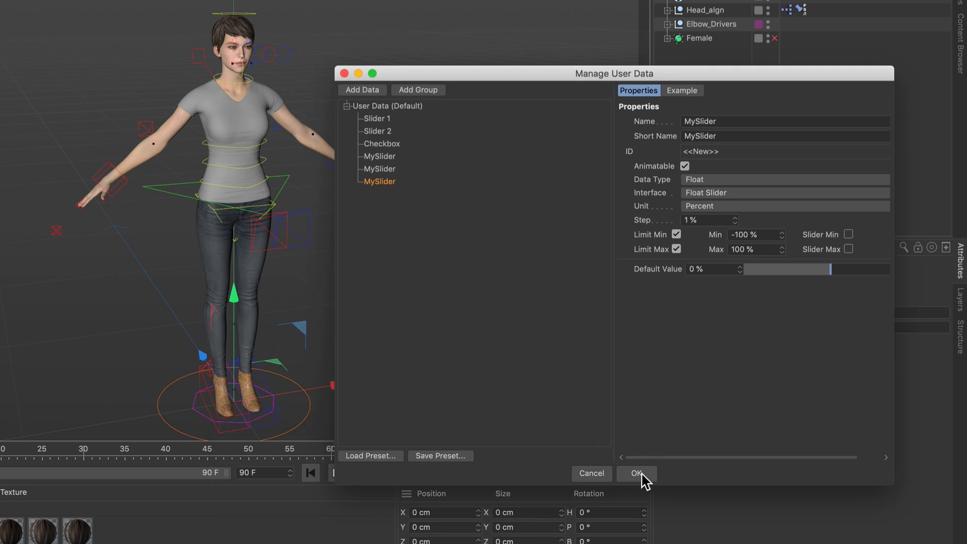
- Confirm Manage User Data so three MySlider sliders at 0% appear on the null
click(637, 473)
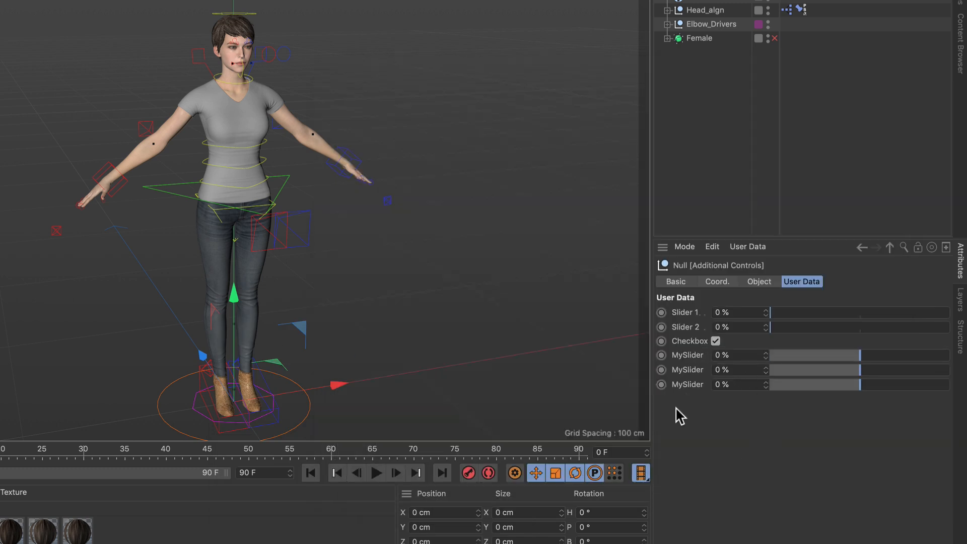
mouse_move(705, 439)
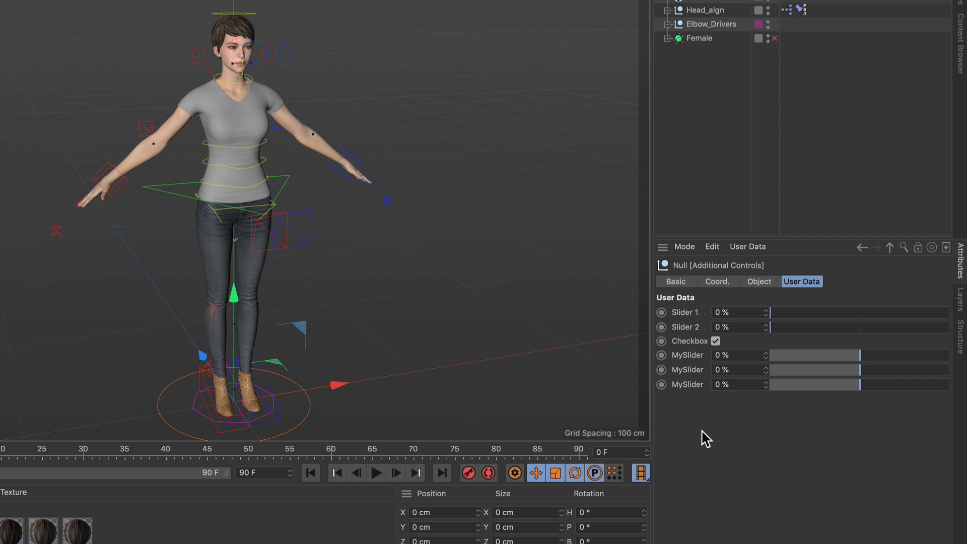
mouse_move(697, 431)
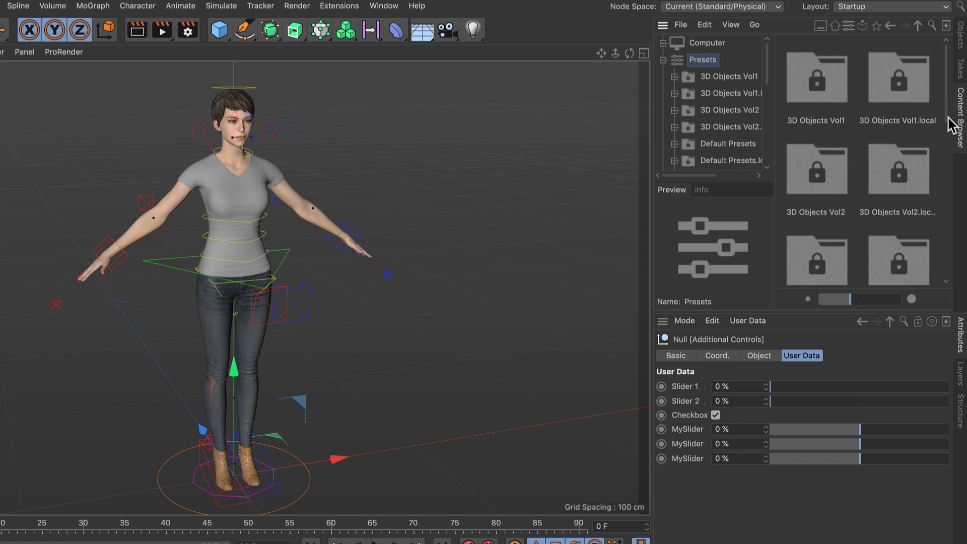
- In the Content Browser, locate the PercentageSlider preset under User › User Data Preset
click(383, 6)
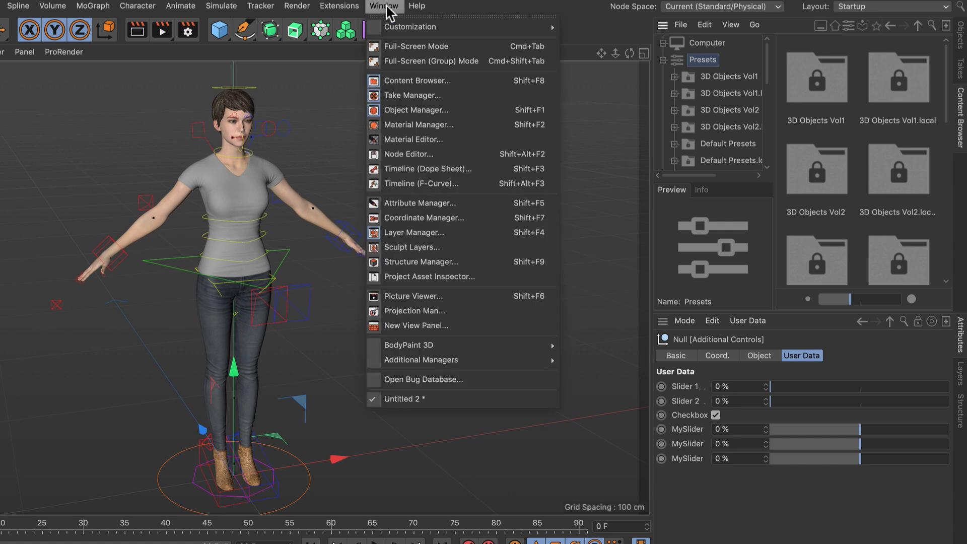
click(417, 80)
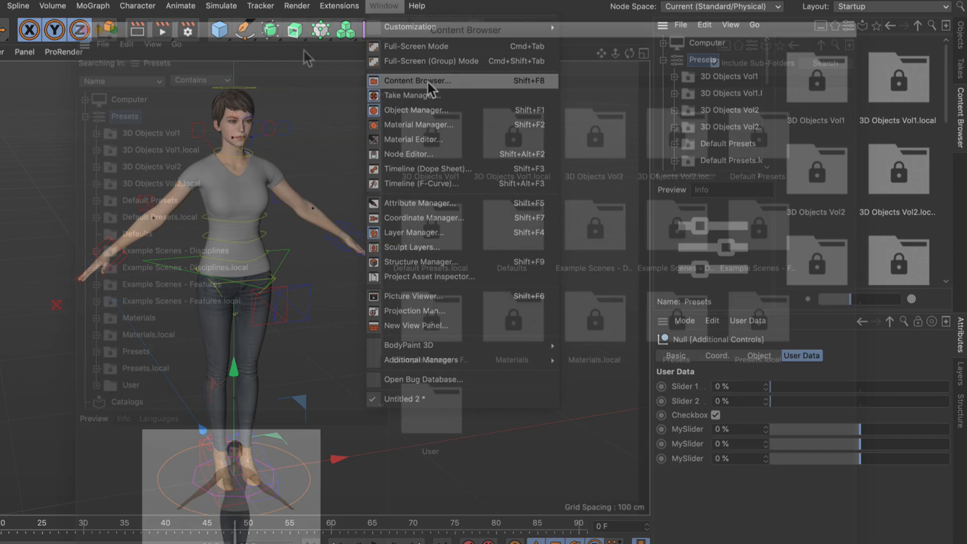
click(418, 80)
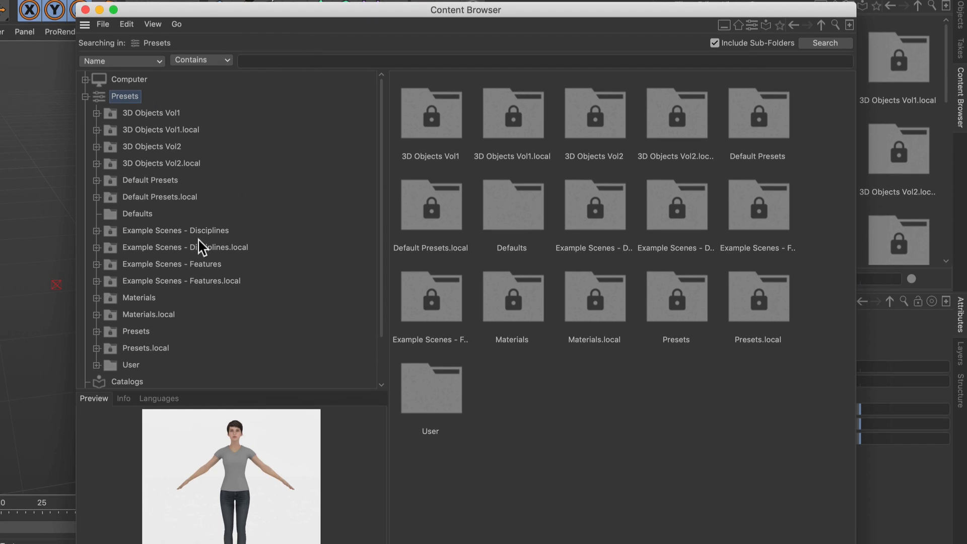
click(130, 365)
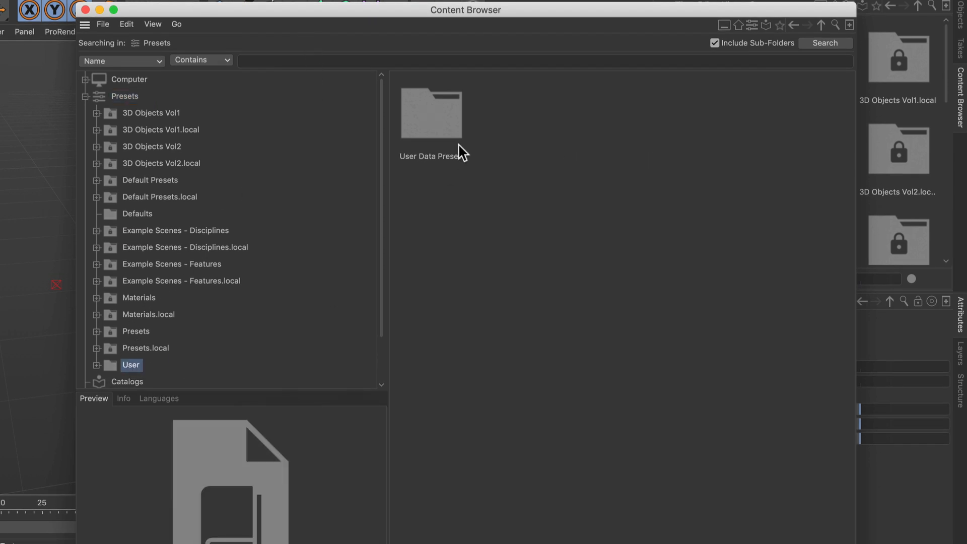
mouse_move(455, 140)
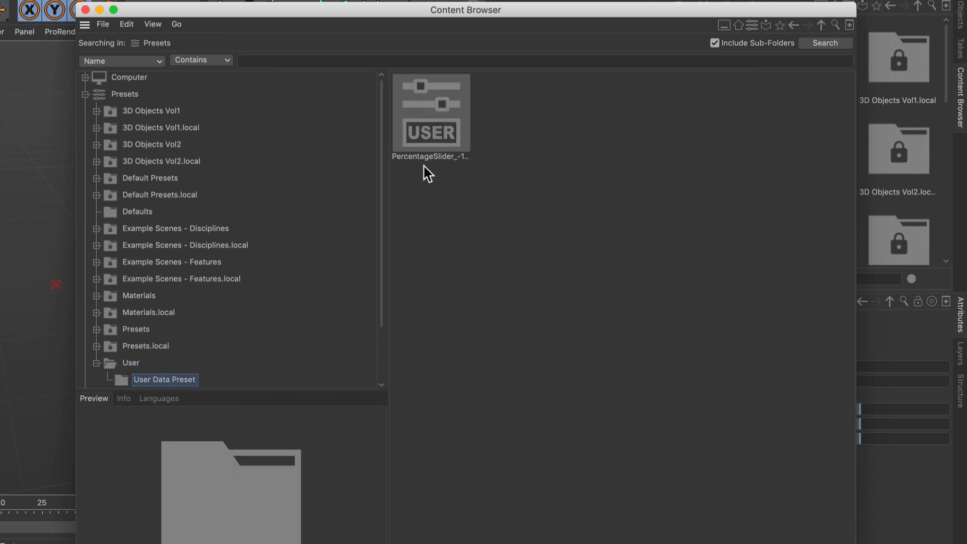
mouse_move(459, 139)
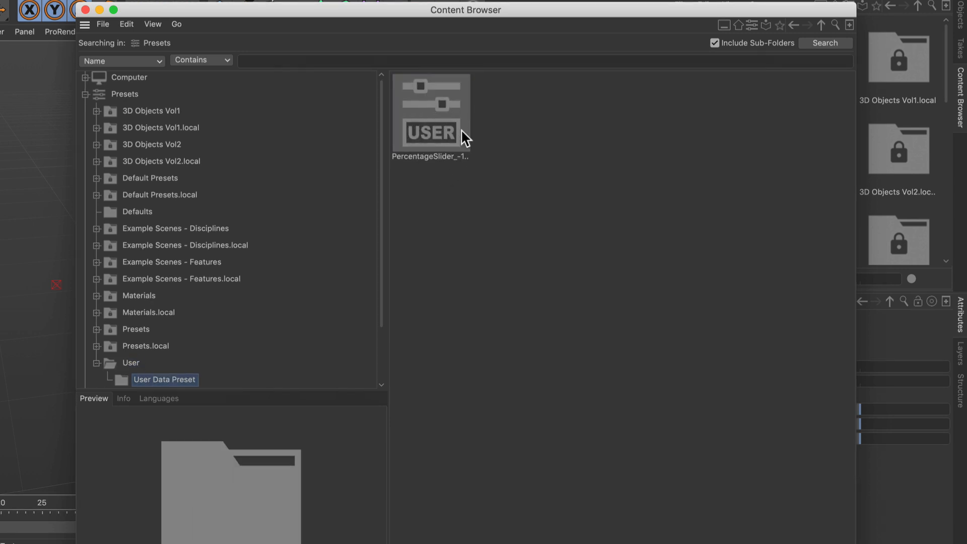
mouse_move(446, 156)
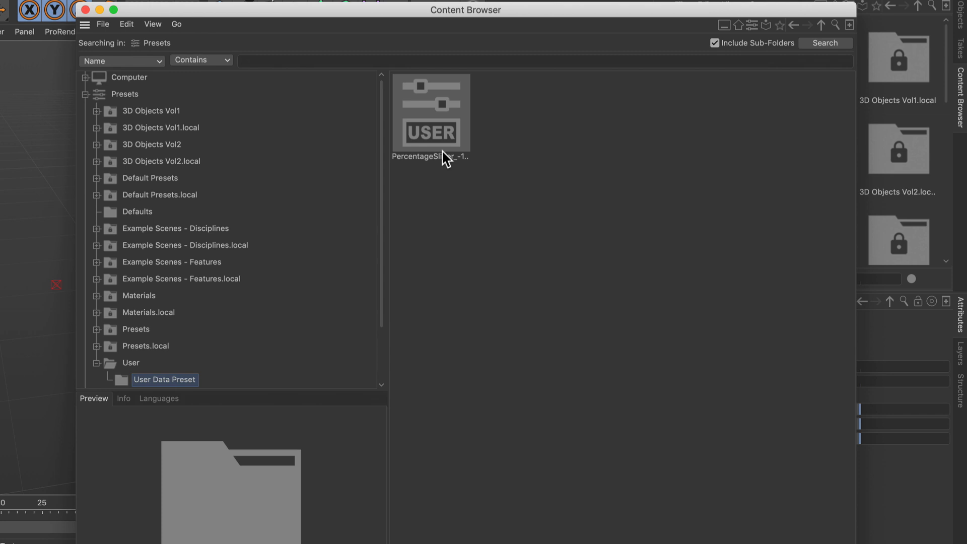
- Reveal the User library's user.lib4d file in Finder
right_click(130, 362)
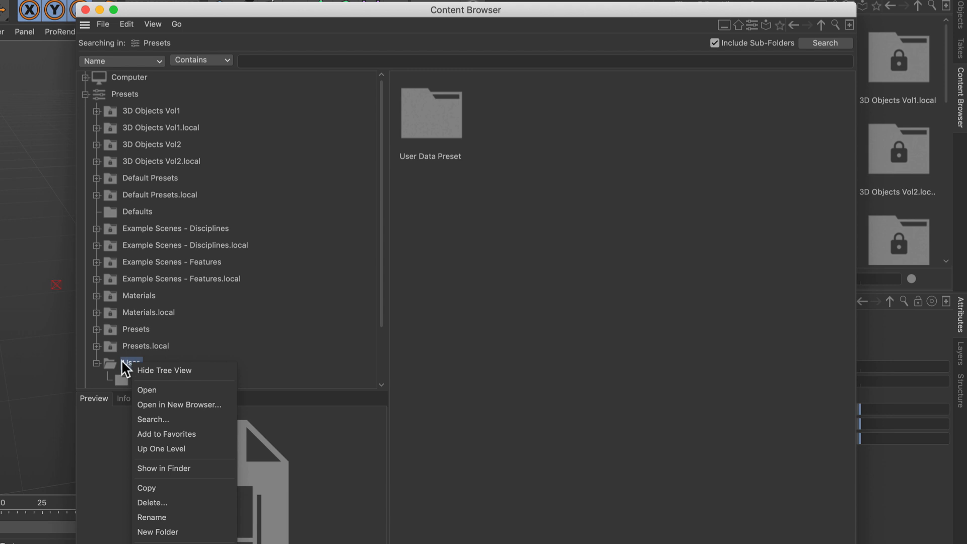
mouse_move(178, 449)
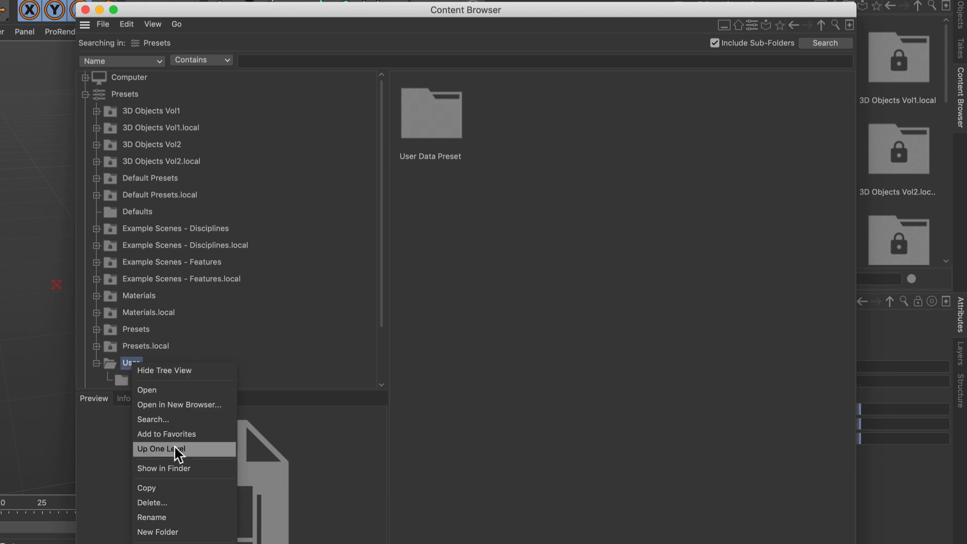
click(163, 467)
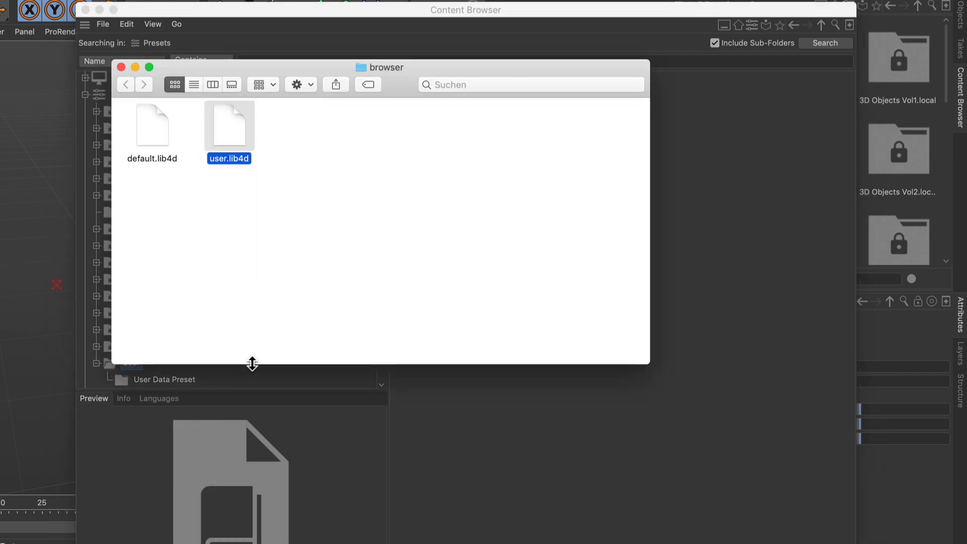
mouse_move(314, 296)
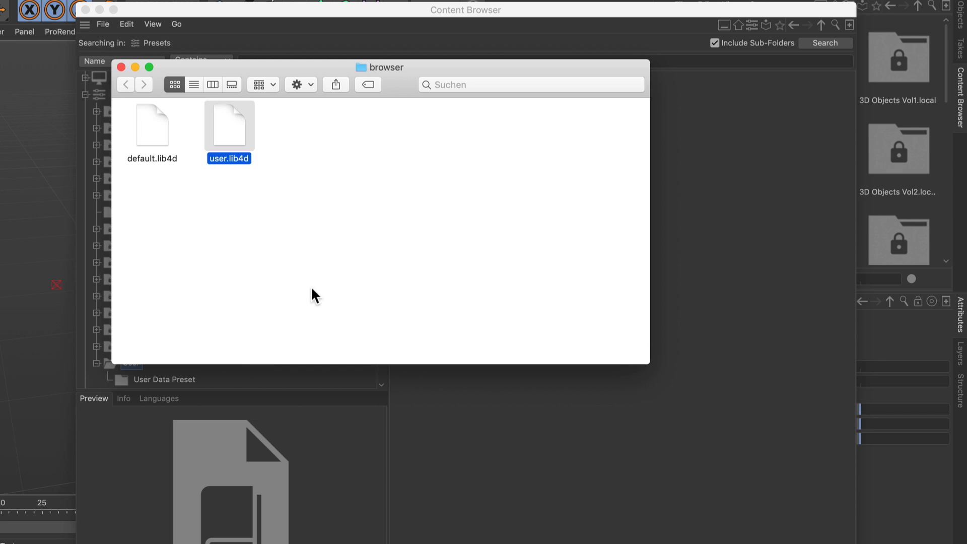